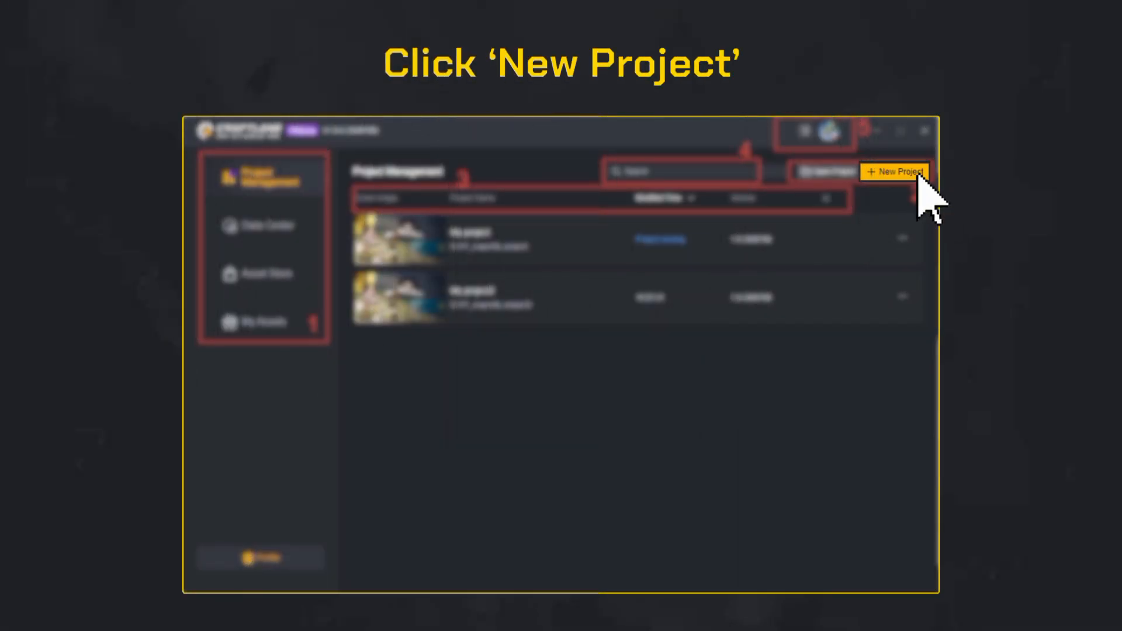
Step: Start a New Project from the Project Management page
left_click(894, 170)
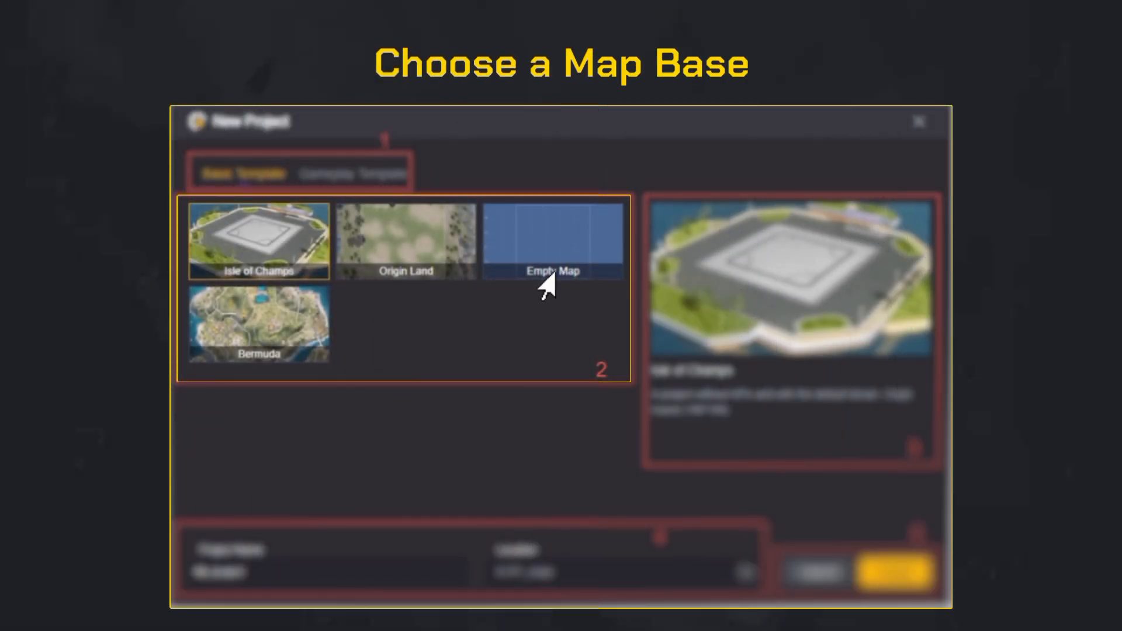
Step: Create the project using the Isle of Champs base template
left_click(258, 241)
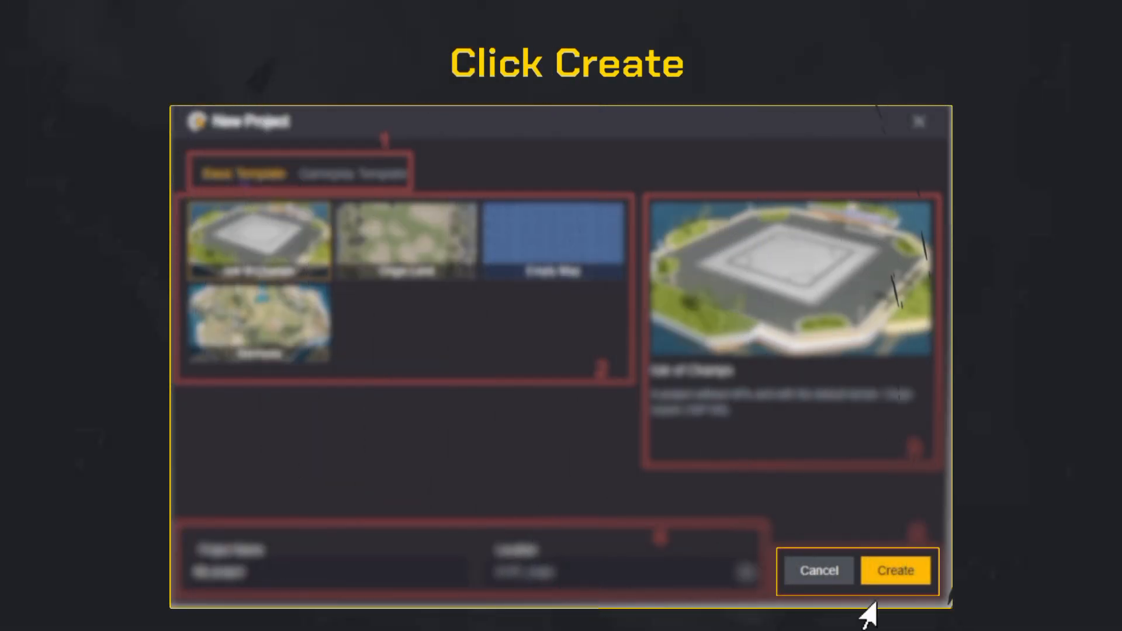
left_click(896, 571)
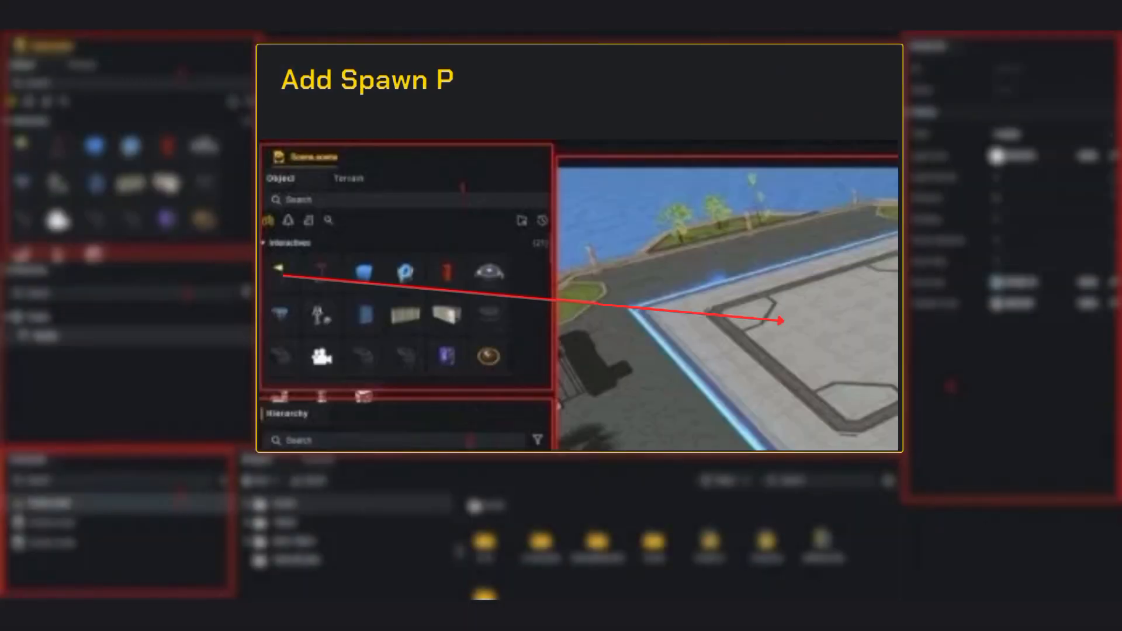
Step: Place a Spawn Point in the scene and bring up File > System Settings
type("oints")
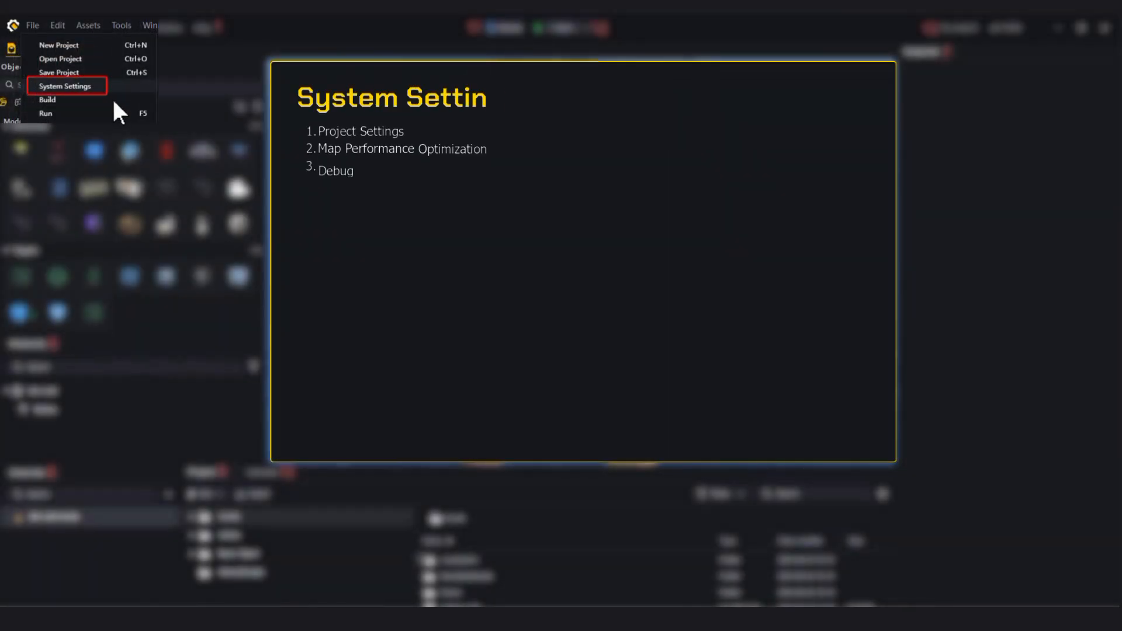
left_click(66, 86)
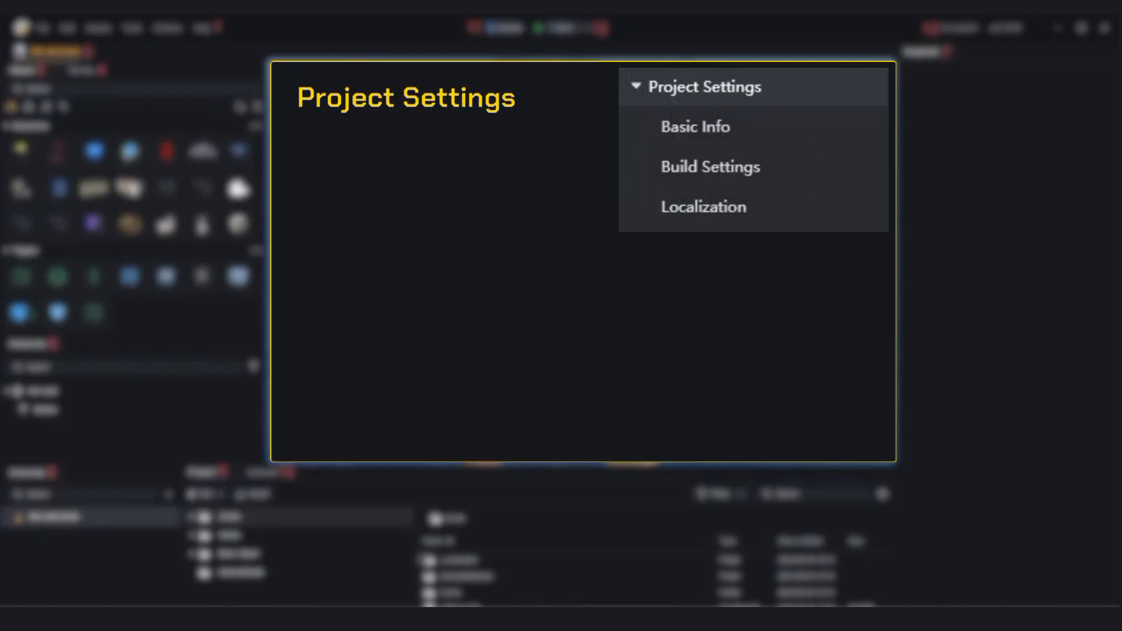
Step: Expand Project Settings to show Basic Info, Build Settings and Localization
left_click(695, 127)
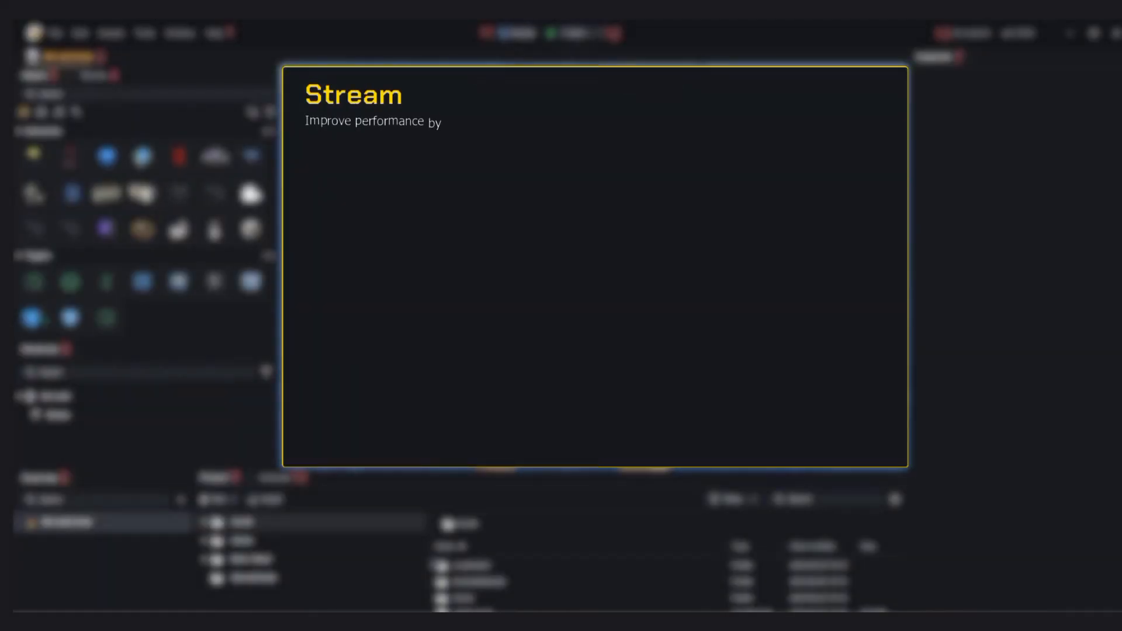
Step: Set the object to Static with Always Stream streaming by grid distance
left_click(711, 272)
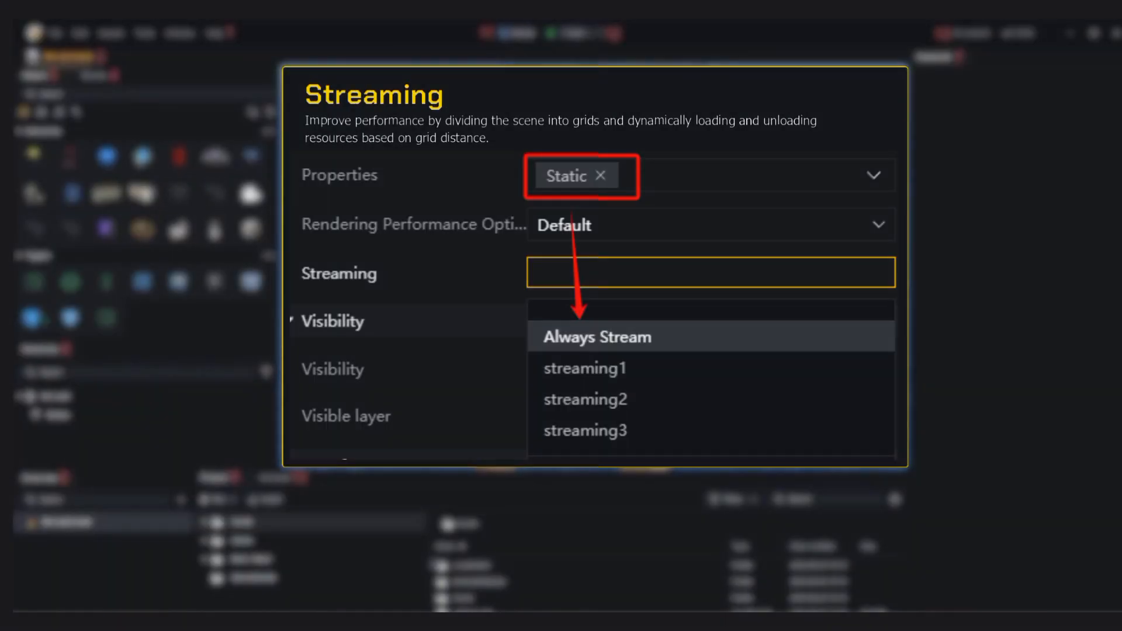
left_click(596, 336)
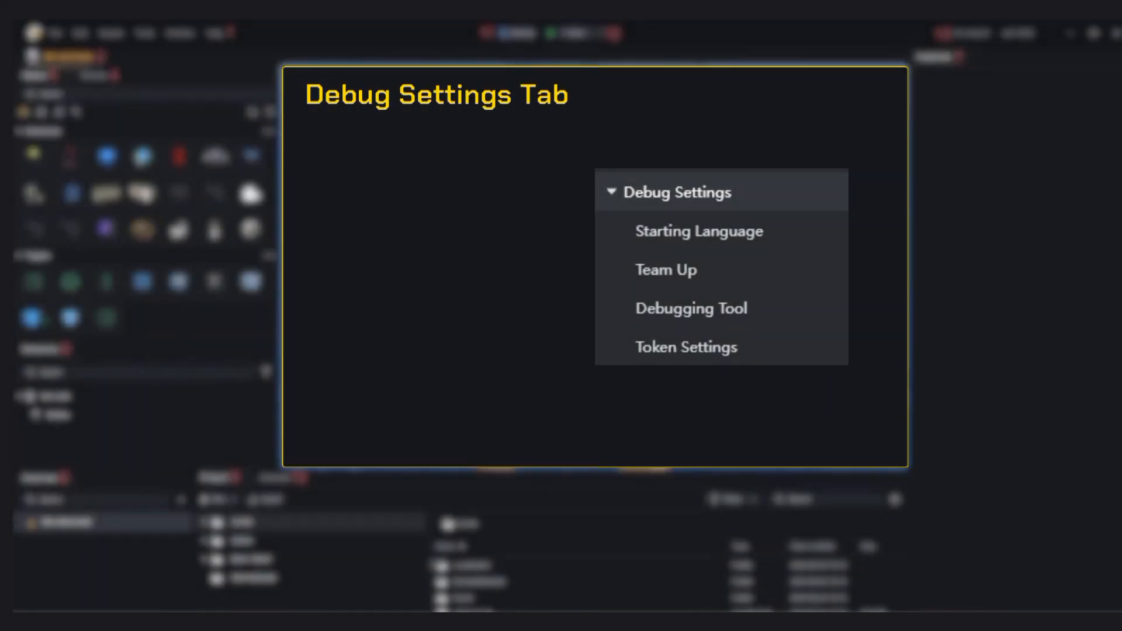
Step: Expand Debug Settings and select the Starting Language option
left_click(699, 231)
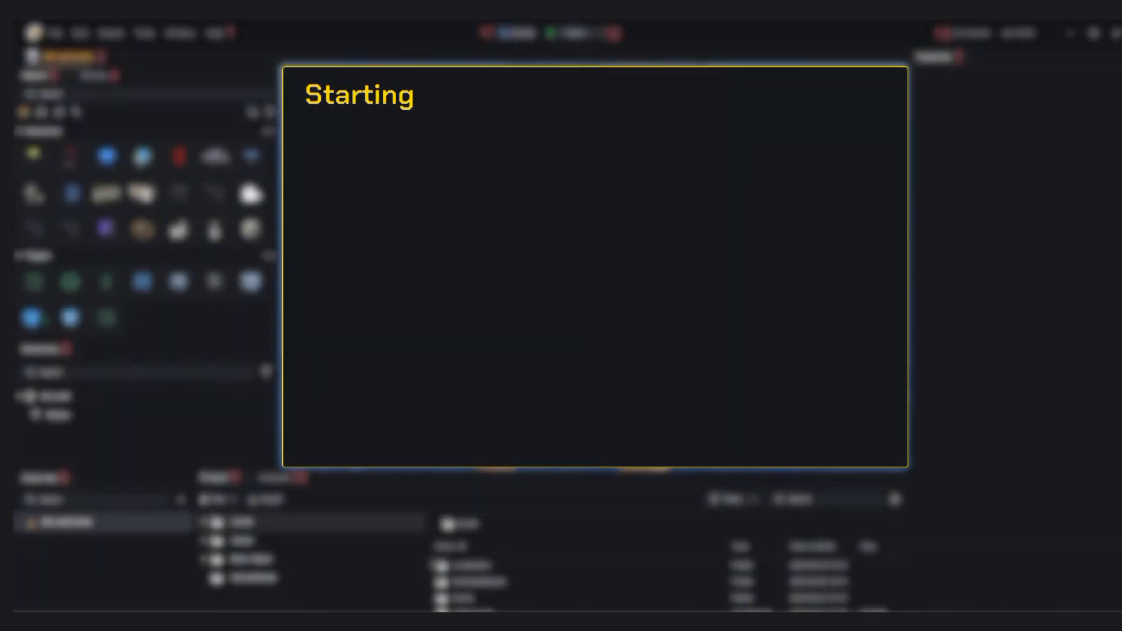